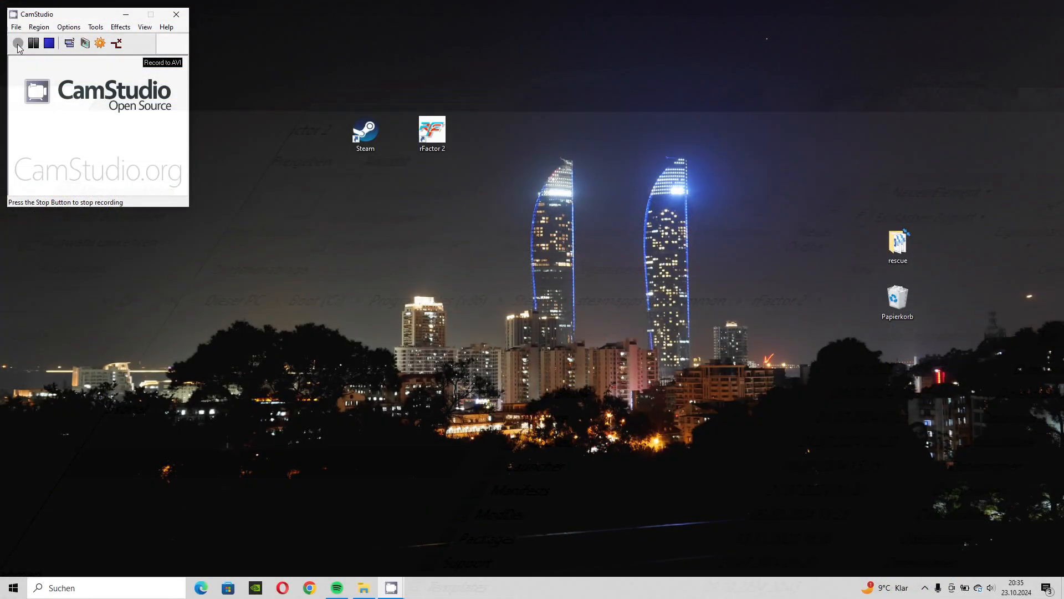
# Step: Try launching rFactor 2 twice from its shortcut
pyautogui.click(18, 42)
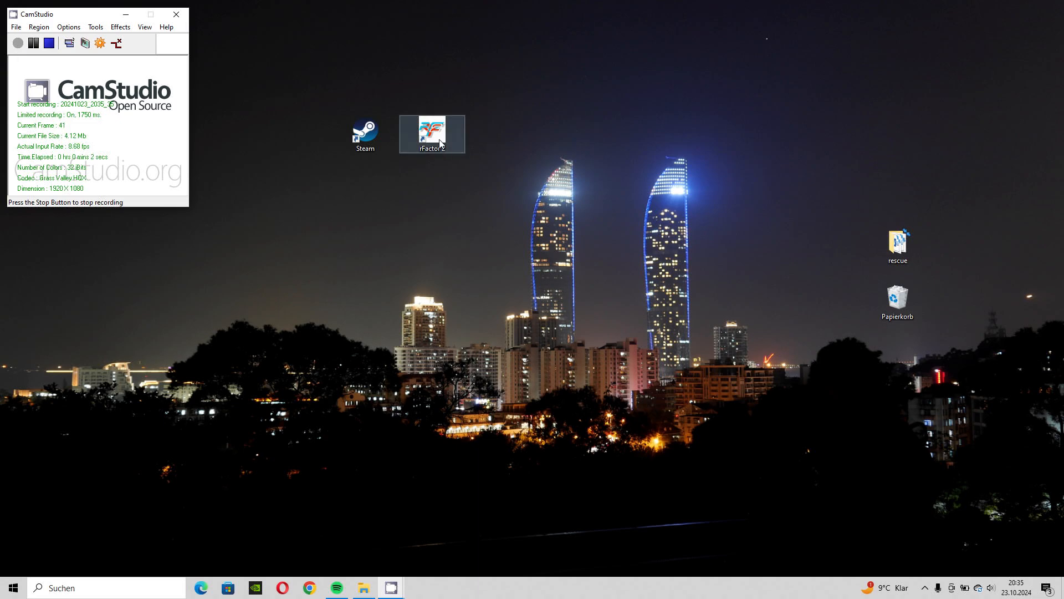
pyautogui.doubleClick(432, 133)
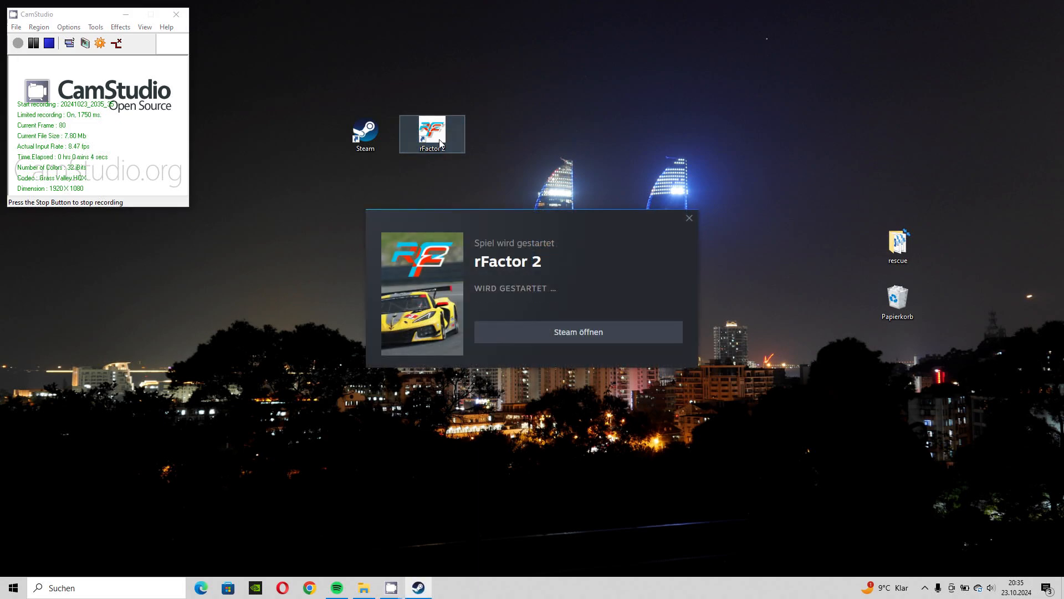
pyautogui.click(688, 218)
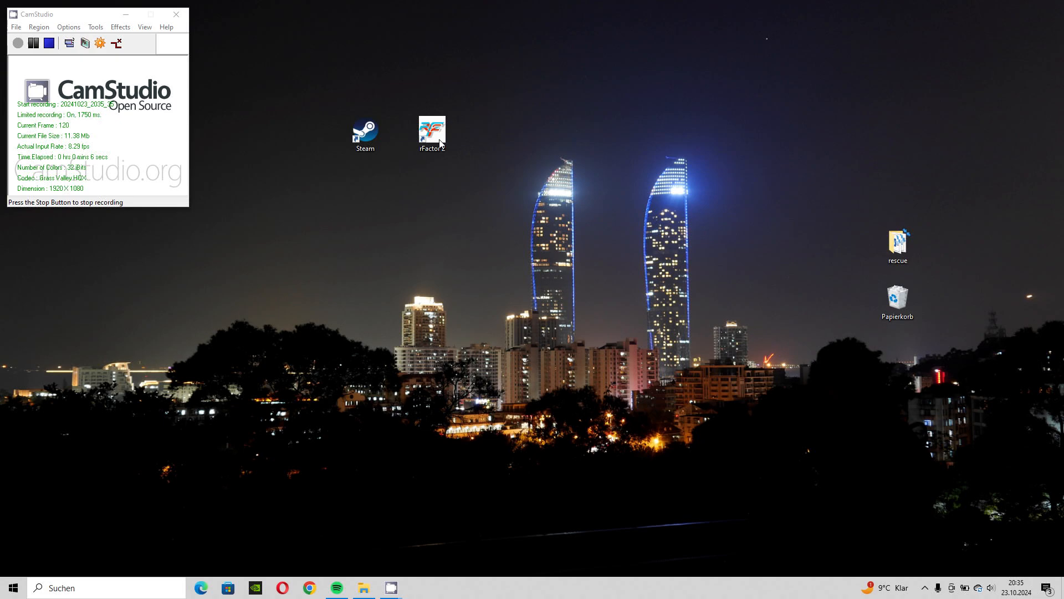
pyautogui.doubleClick(432, 129)
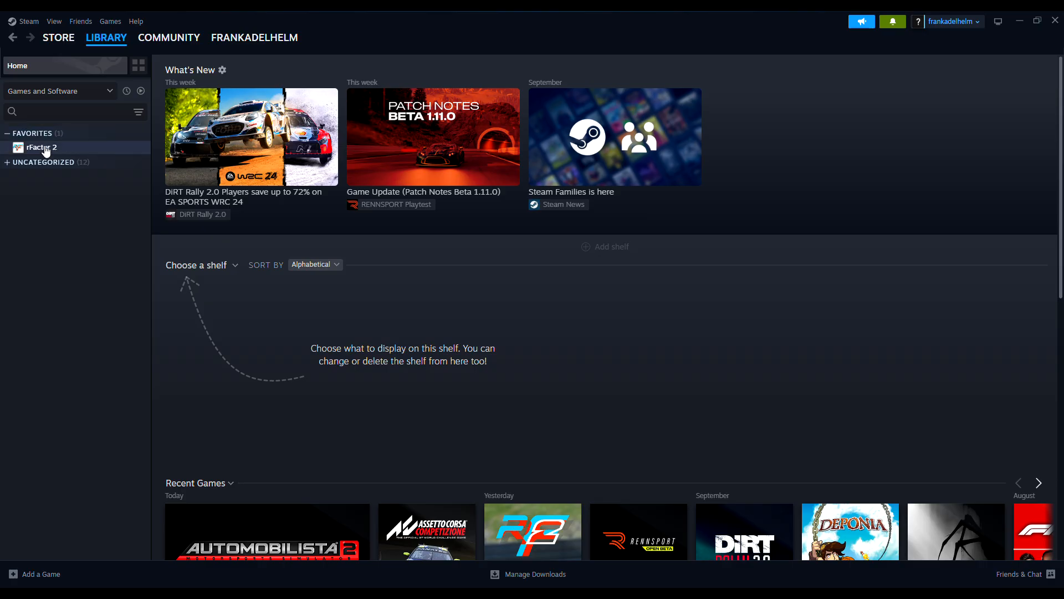
# Step: Open rFactor 2's Properties from the library and show the Installed Files page
pyautogui.rightClick(37, 148)
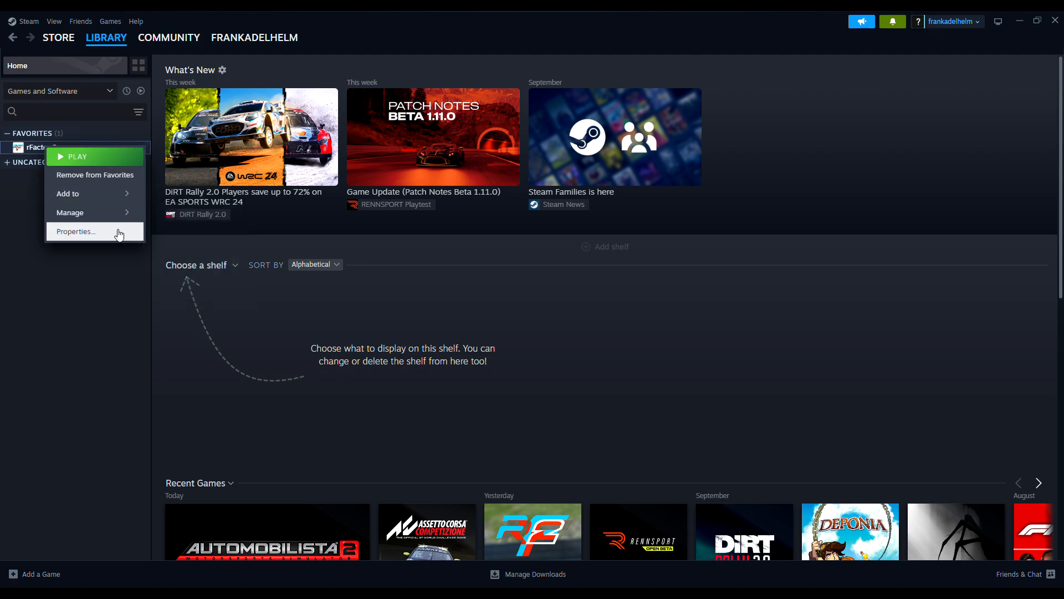
pyautogui.click(75, 232)
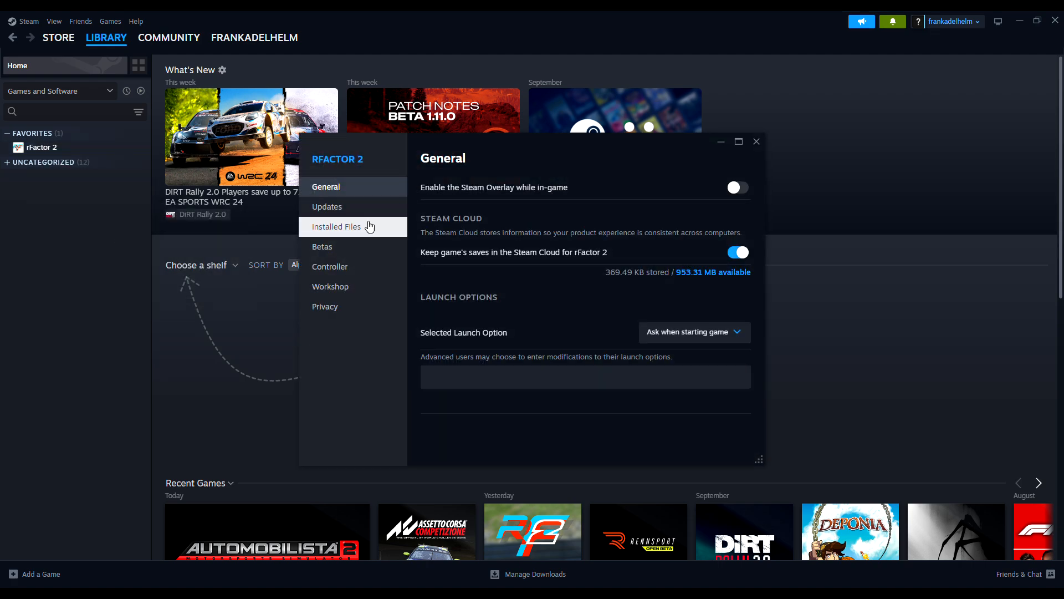
pyautogui.click(336, 226)
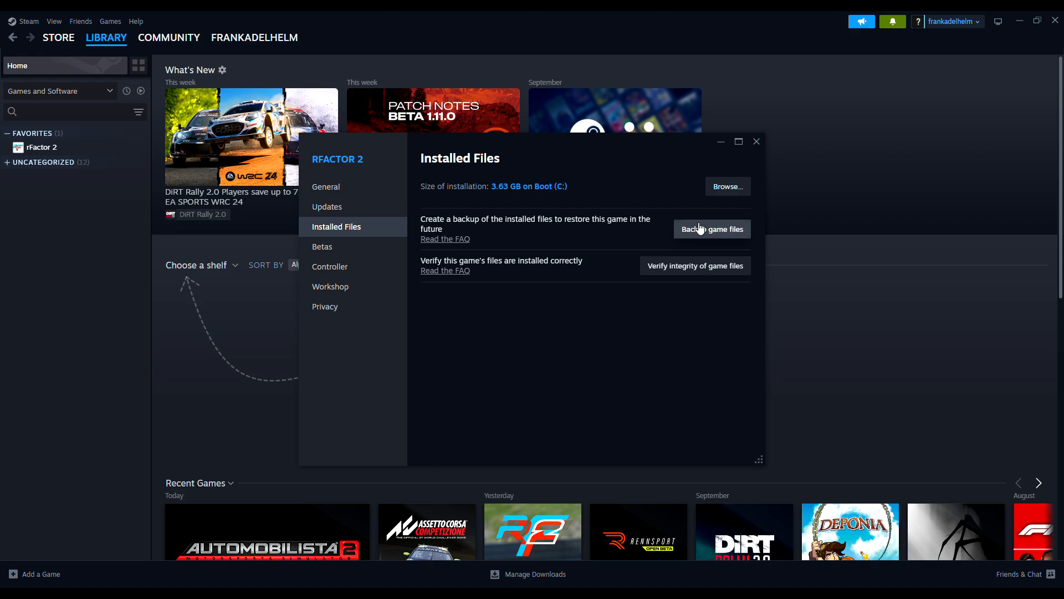
pyautogui.moveTo(727, 186)
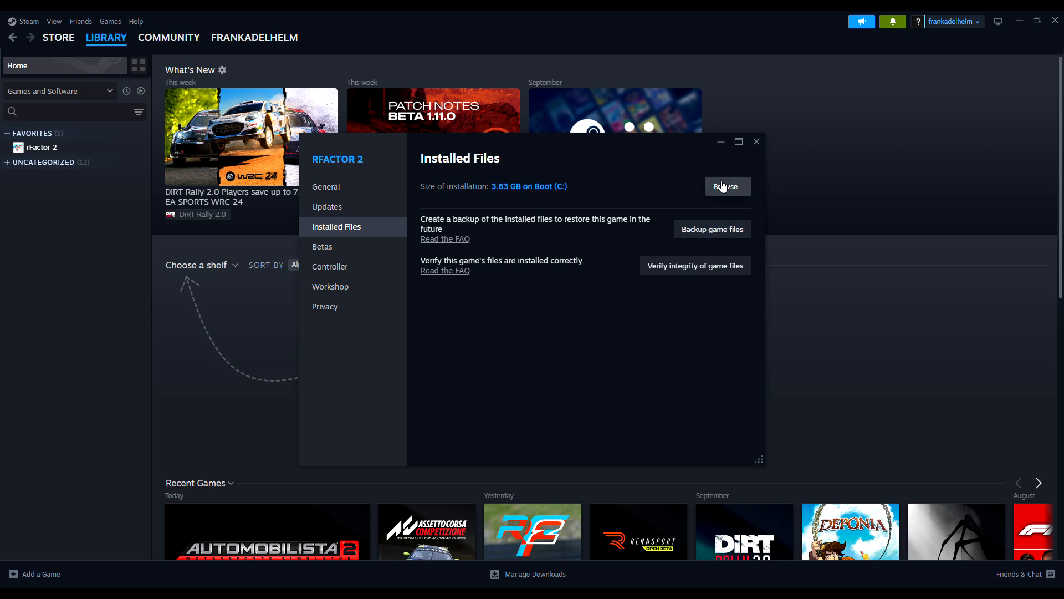
# Step: Browse to the rFactor 2 install folder and start renaming UserData via Umbenennen
pyautogui.click(727, 186)
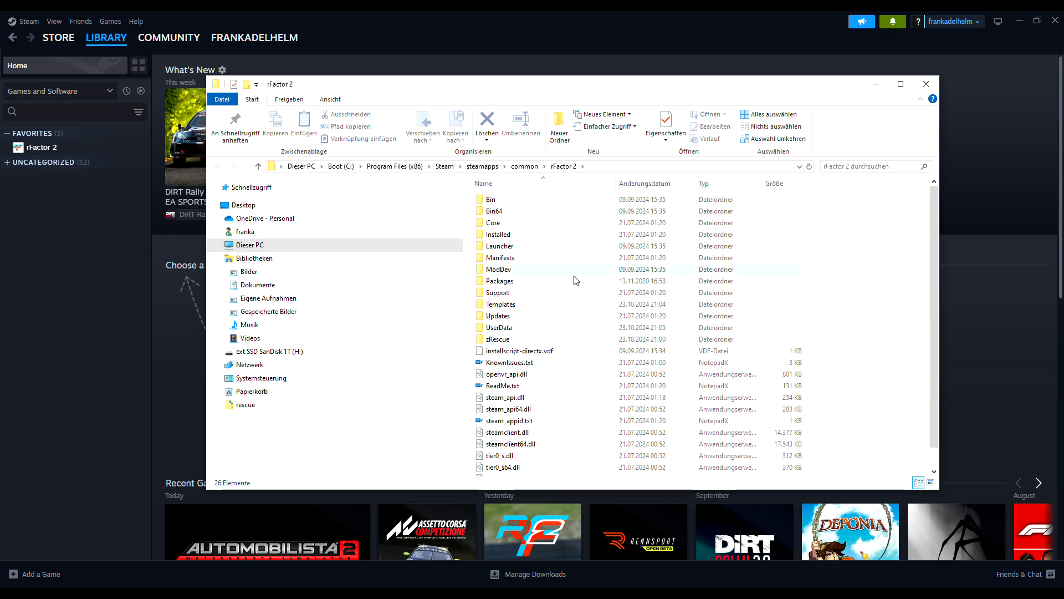
pyautogui.rightClick(498, 327)
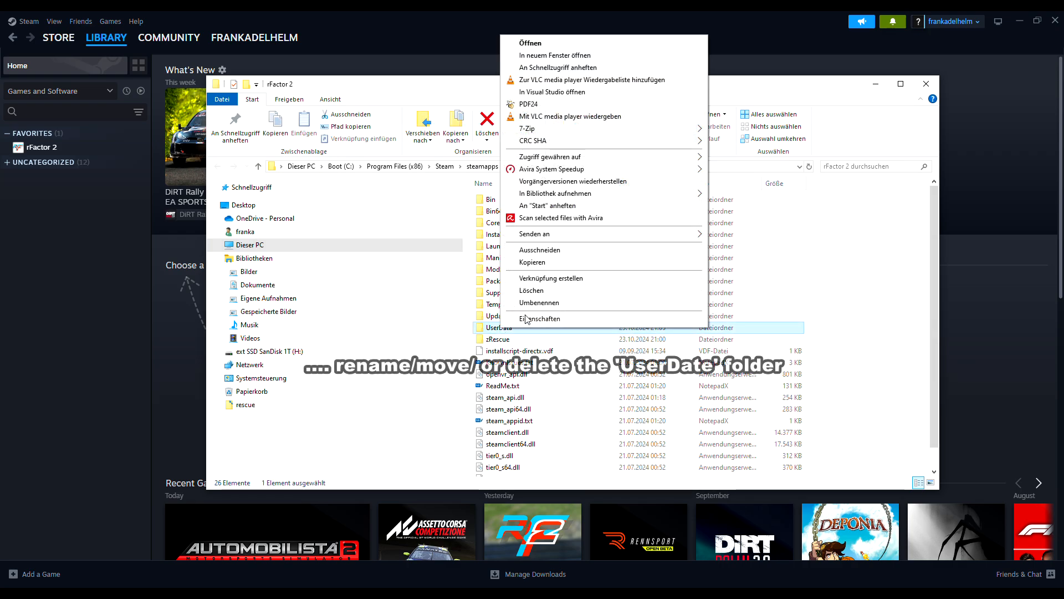
pyautogui.click(539, 302)
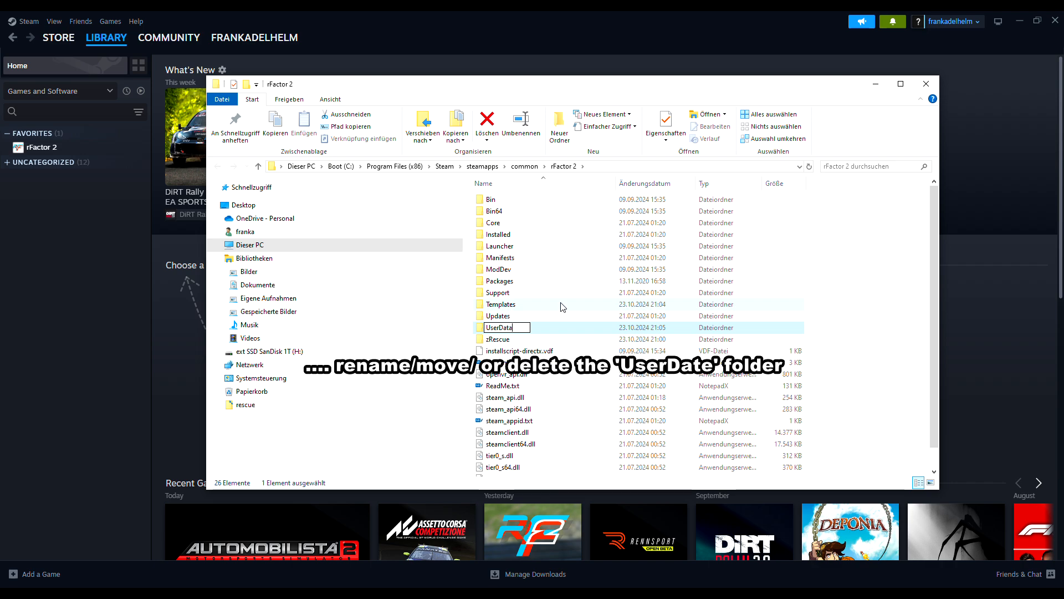